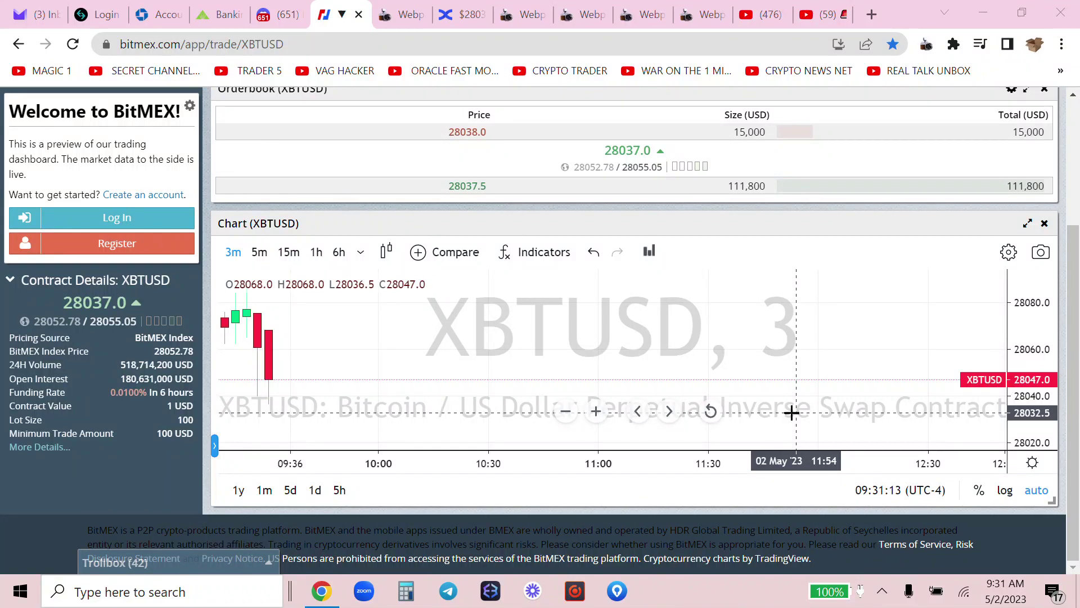
mouse_move(474, 376)
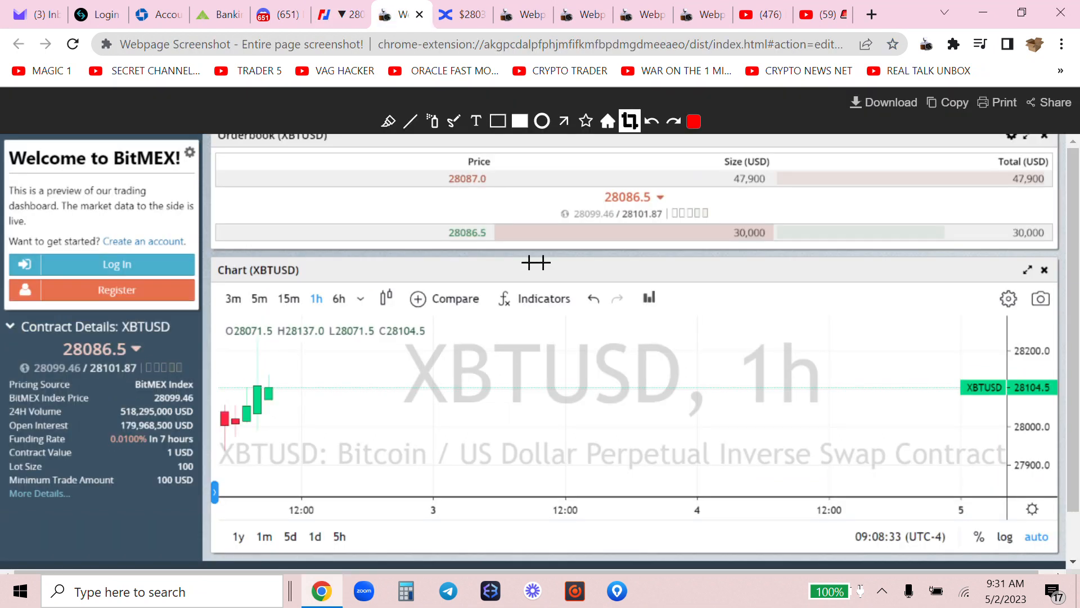
mouse_move(505, 217)
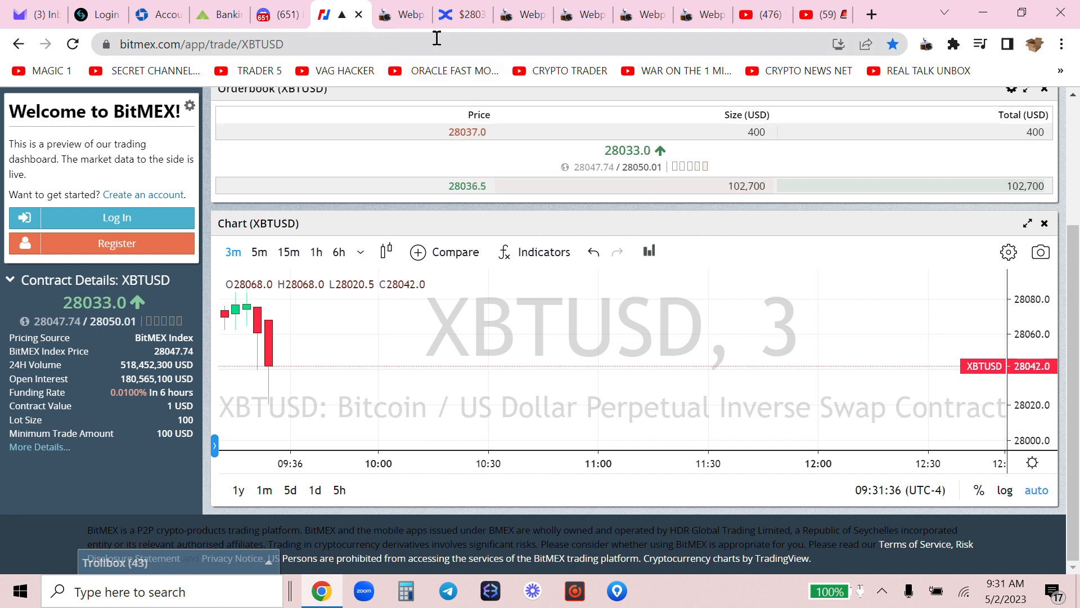
- Check BingX's six open shorts and their profit, then return to the BitMEX XBTUSD chart
click(462, 15)
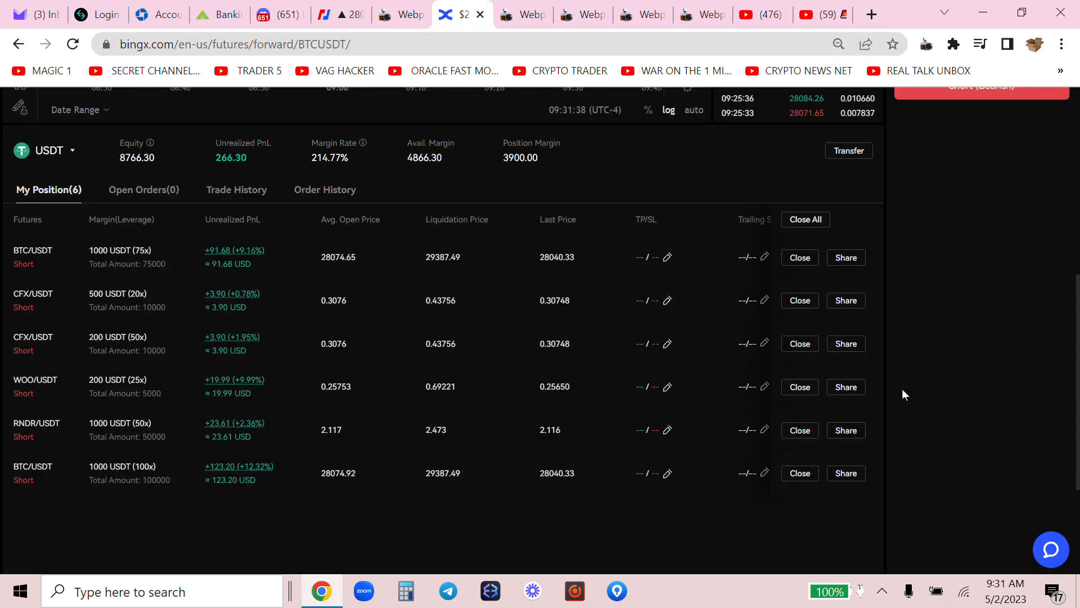
mouse_move(307, 286)
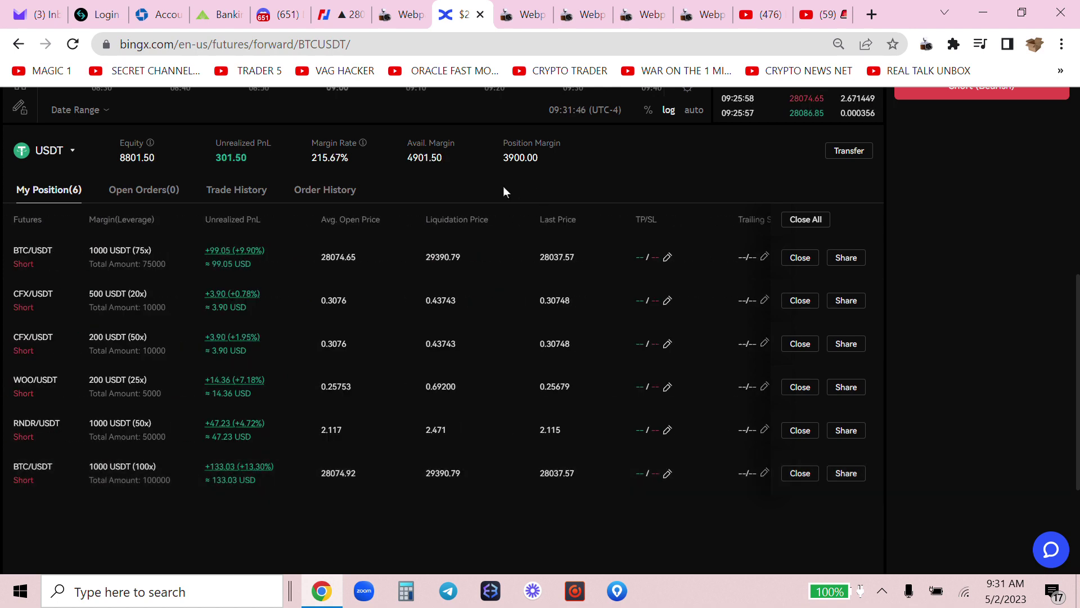
mouse_move(364, 121)
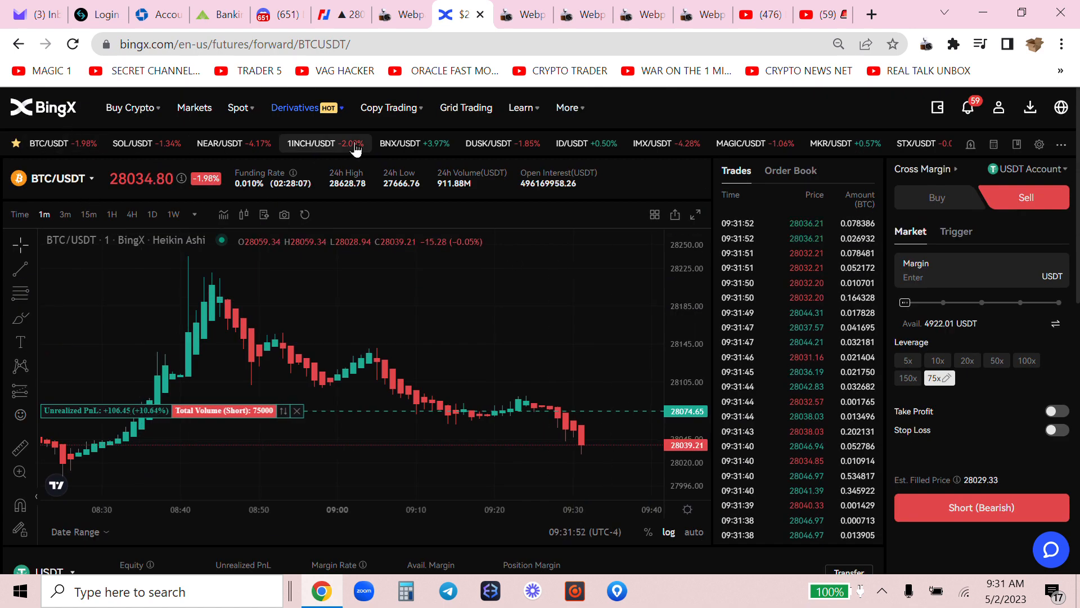
click(328, 14)
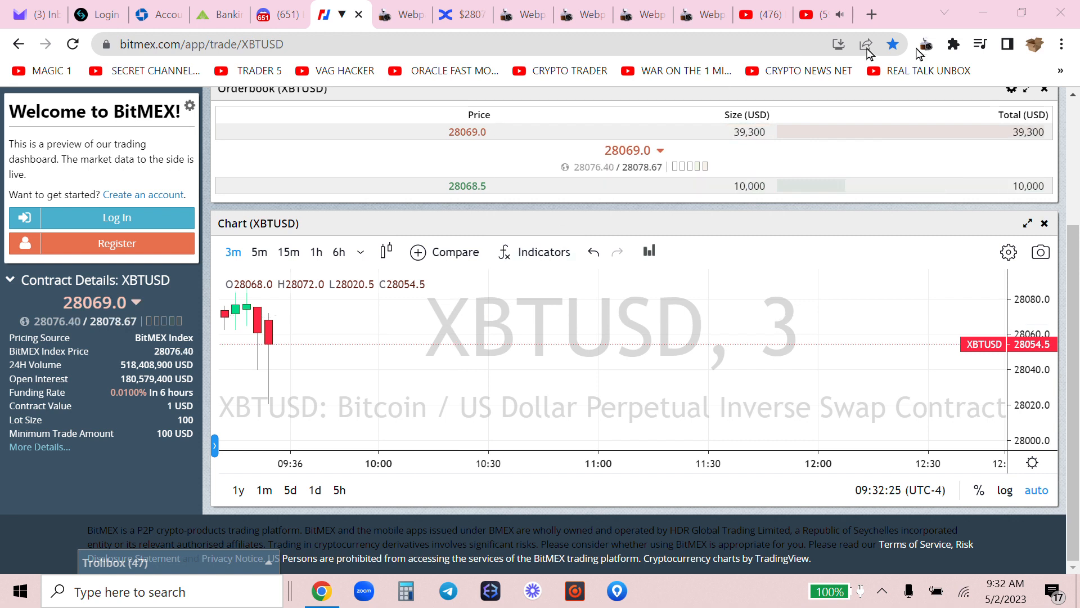
- Save a full-page Webpage Screenshot capture of the BitMEX XBTUSD 3-minute chart
click(927, 44)
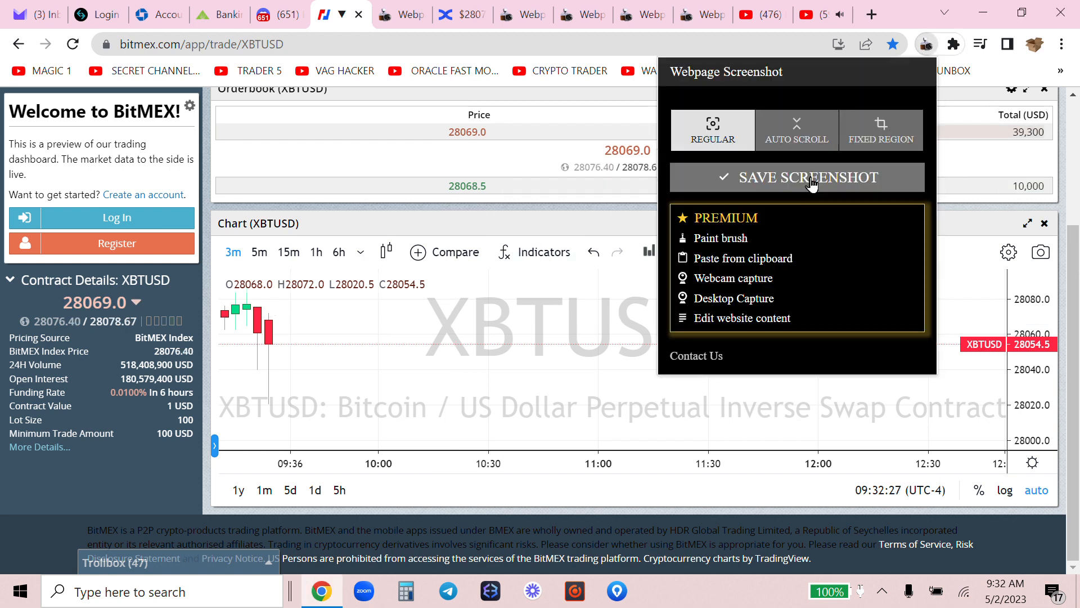
click(809, 177)
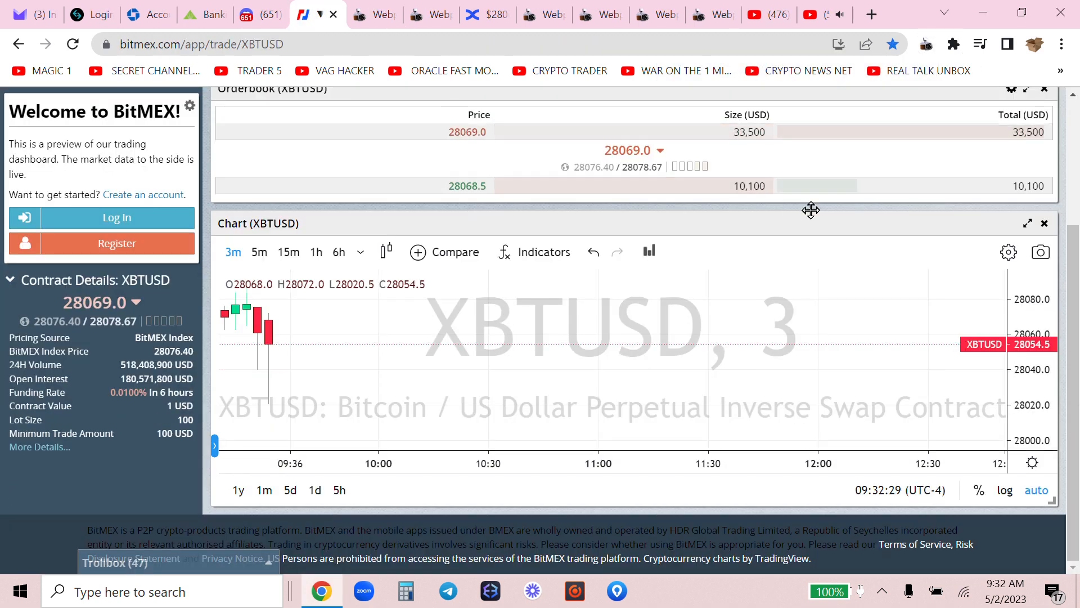
mouse_move(449, 205)
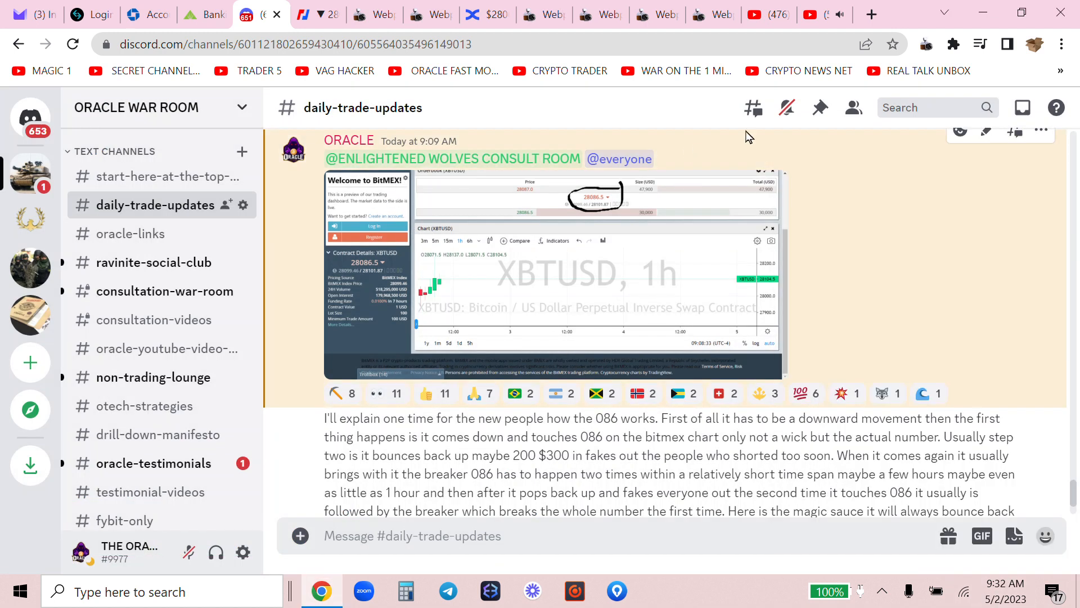
- Read the daily-trade-updates post on the 086 method, then return to the BitMEX chart
scroll(down, 3)
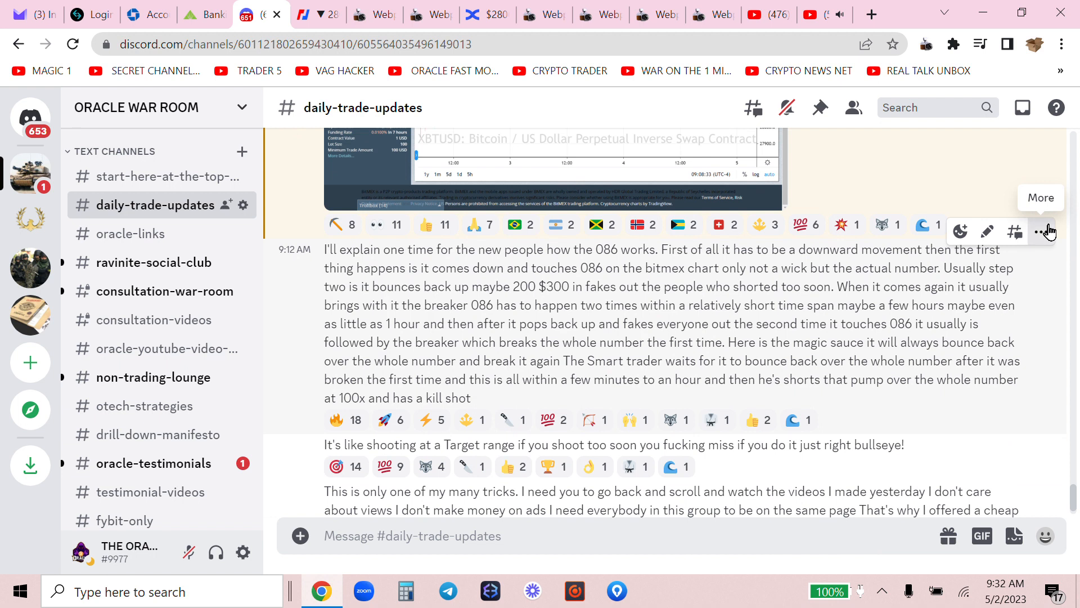
click(1042, 231)
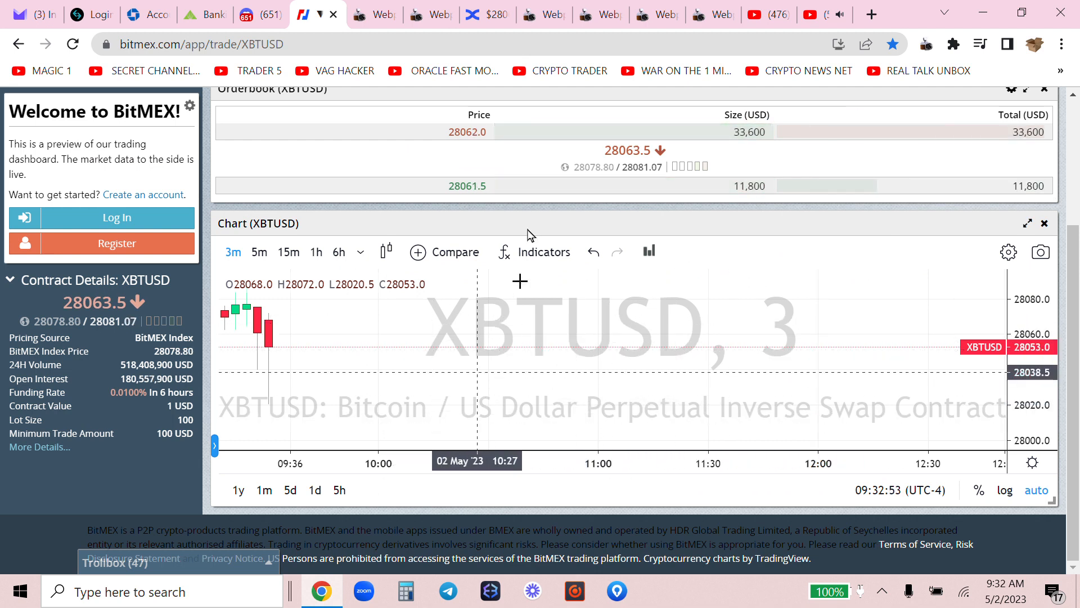
- View BingX's six open shorts, with both BTC/USDT shorts now in profit
click(482, 14)
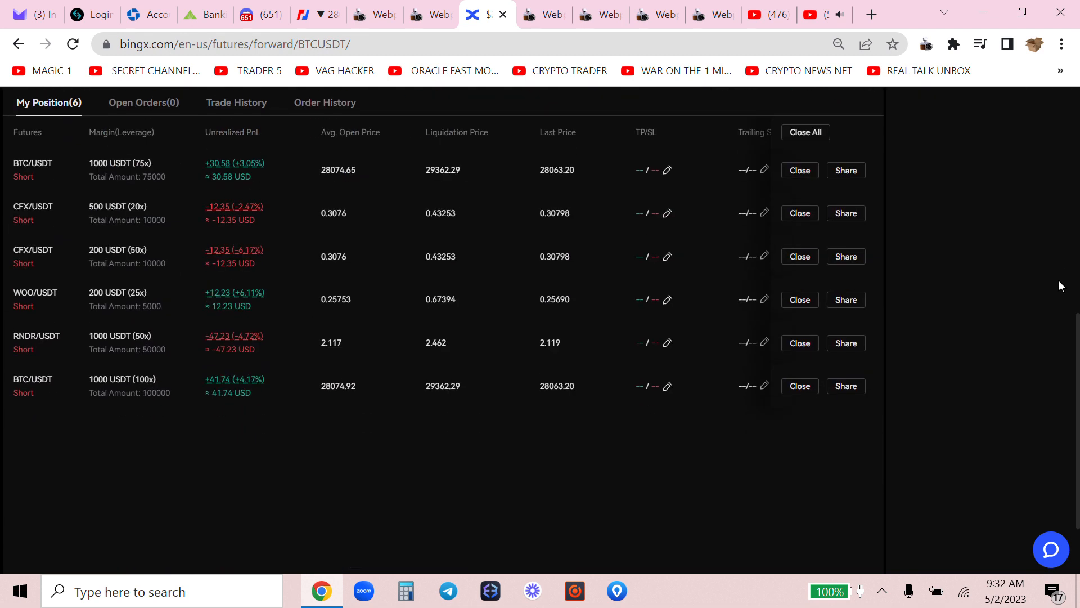
mouse_move(276, 311)
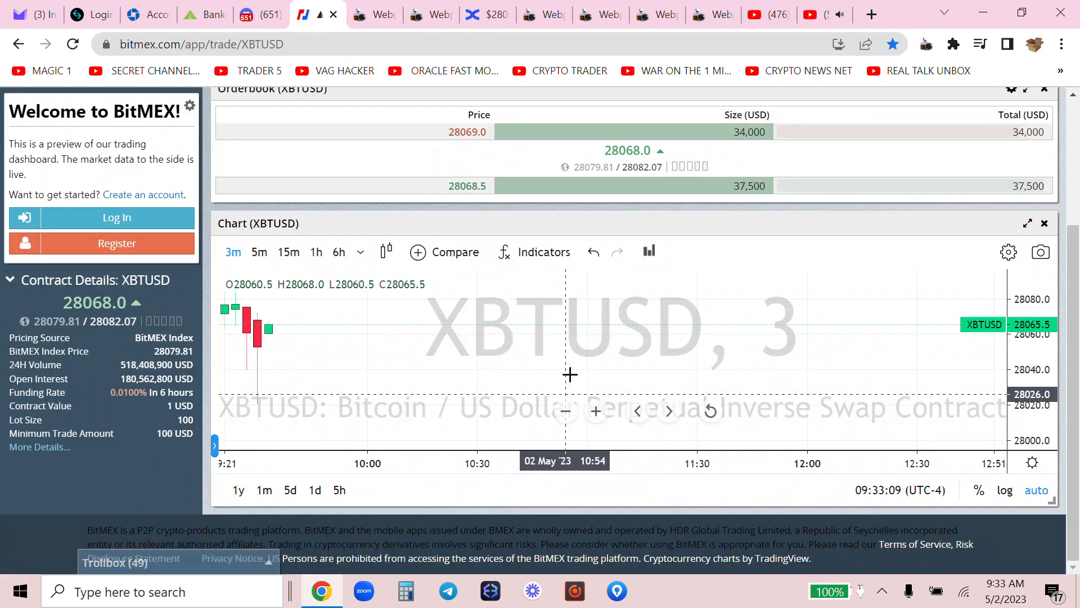
mouse_move(304, 348)
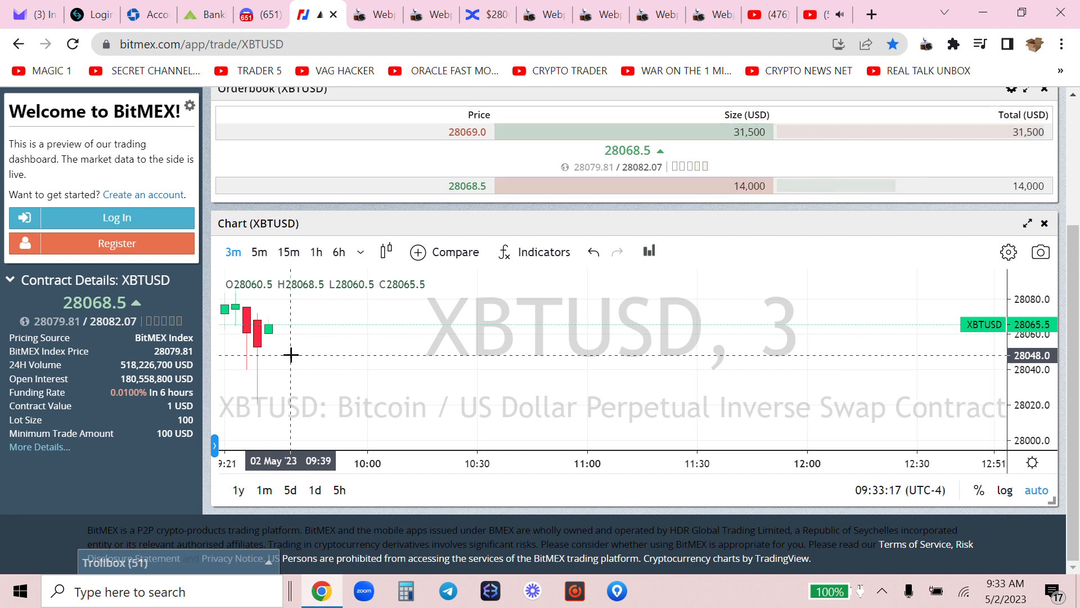
- Compare the saved 1-hour chart screenshot with the live XBTUSD 3-minute chart
click(419, 14)
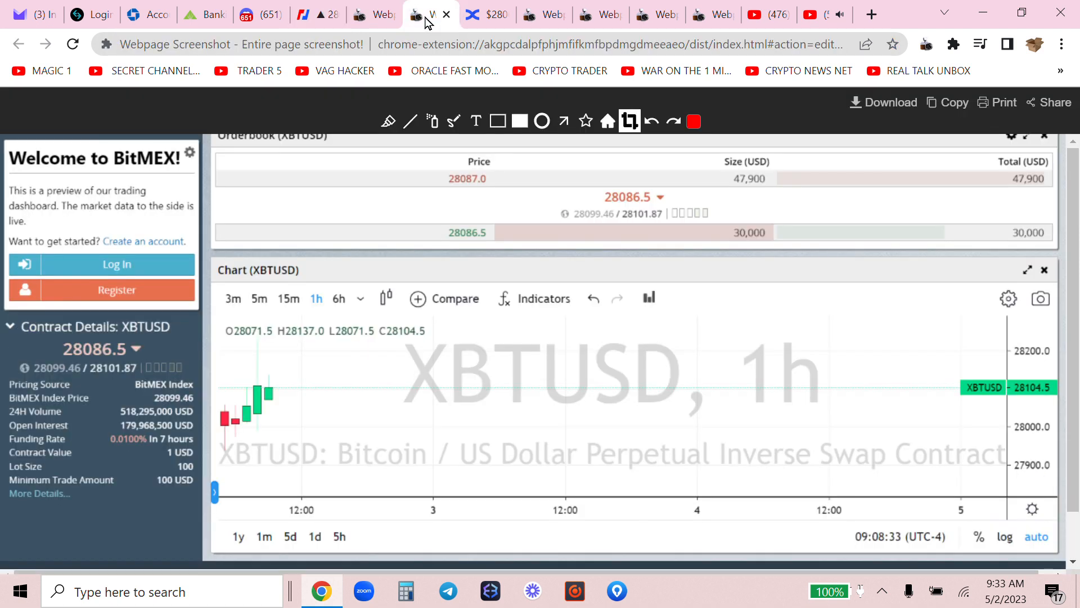
click(306, 14)
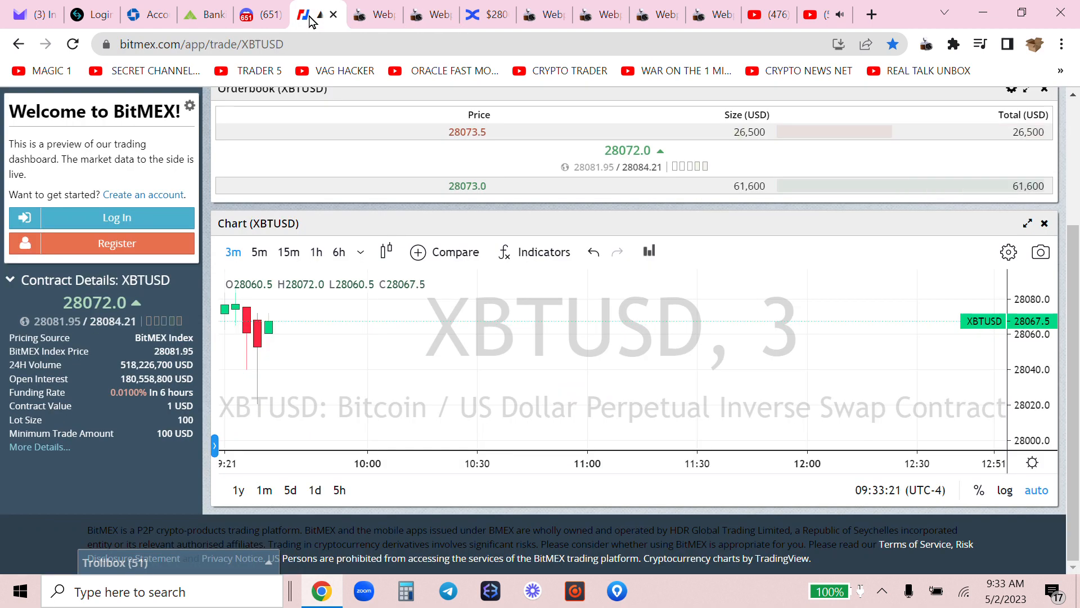
mouse_move(362, 404)
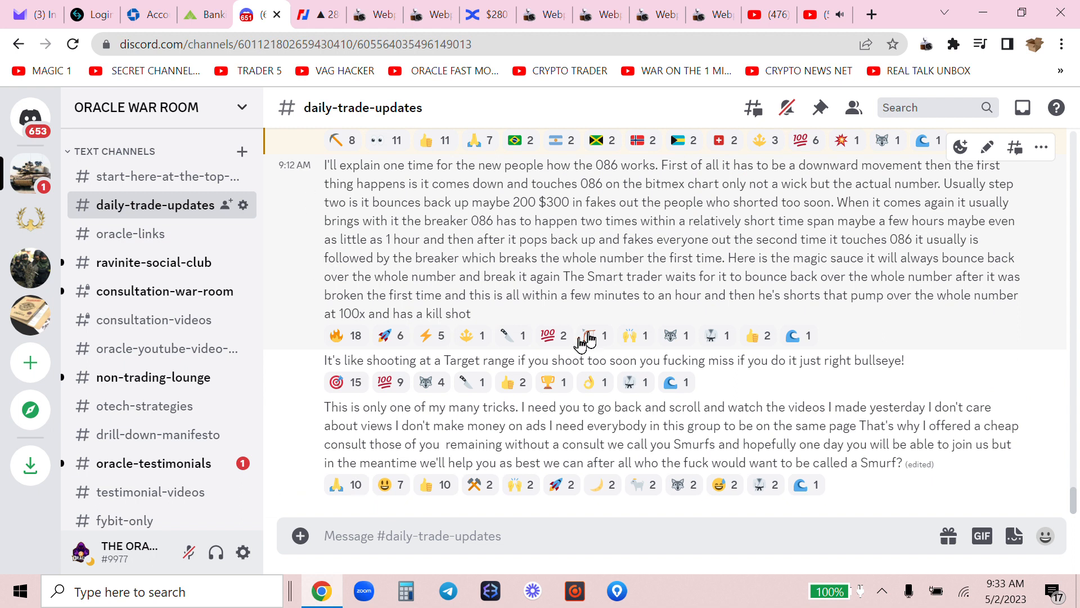
- Scroll through older daily-trade-updates posts, then return to the BitMEX XBTUSD chart
click(345, 335)
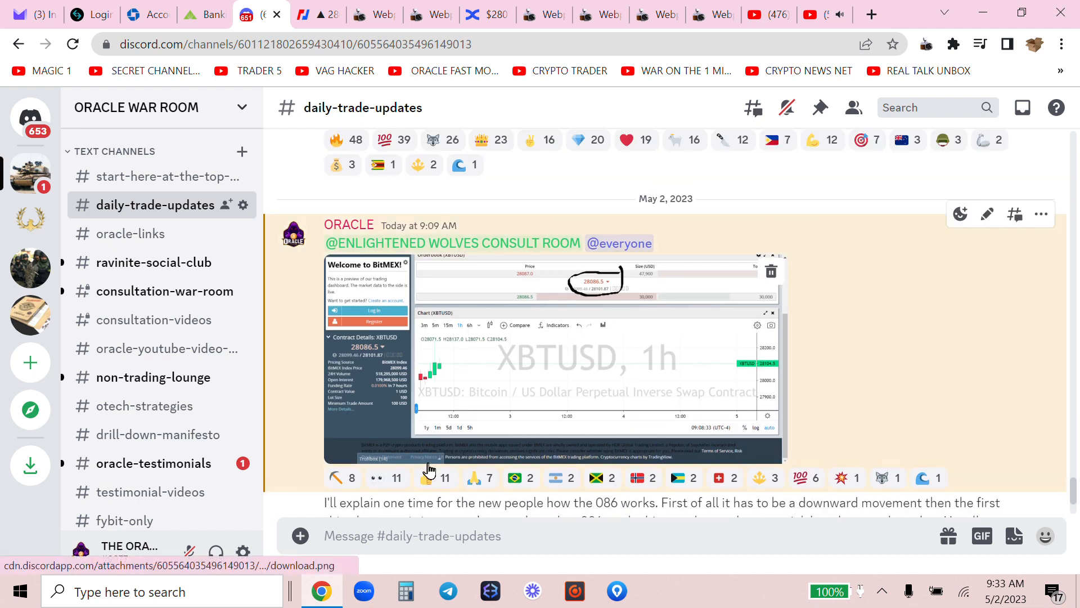
scroll(down, 3)
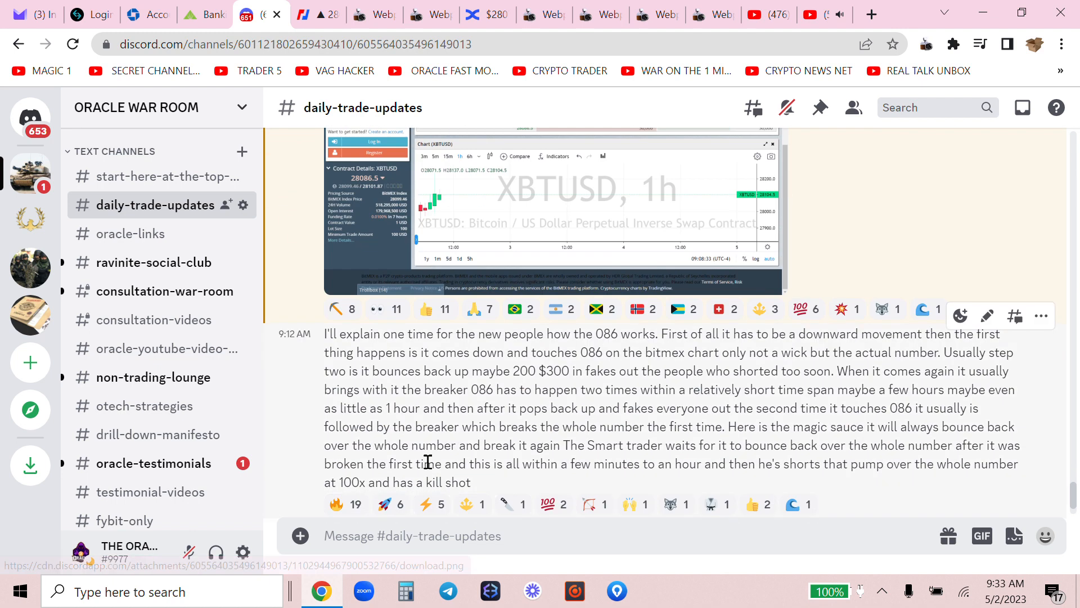
scroll(down, 3)
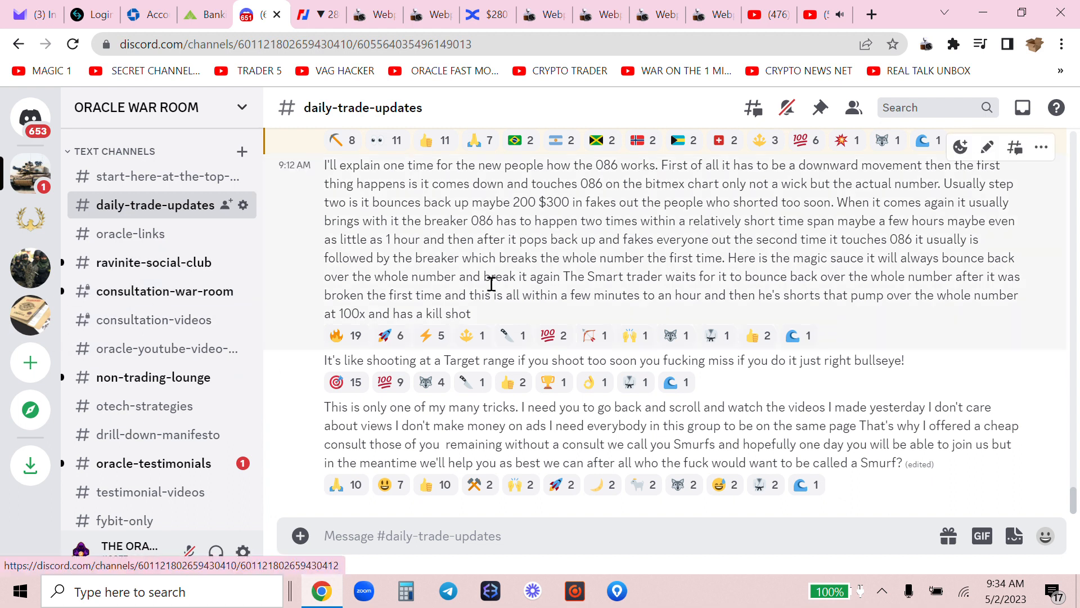
scroll(down, 3)
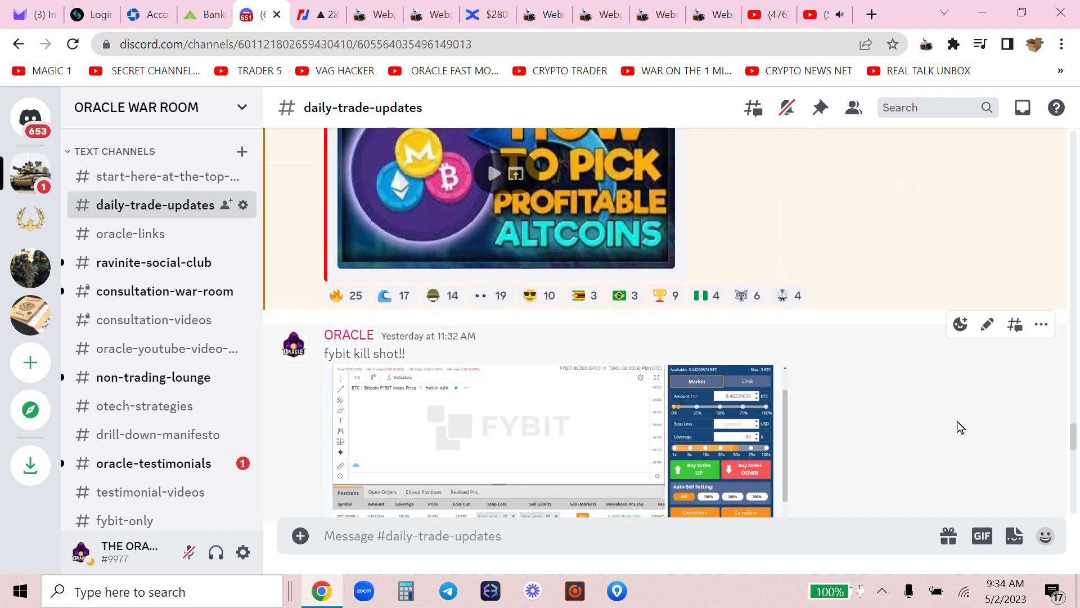
scroll(down, 3)
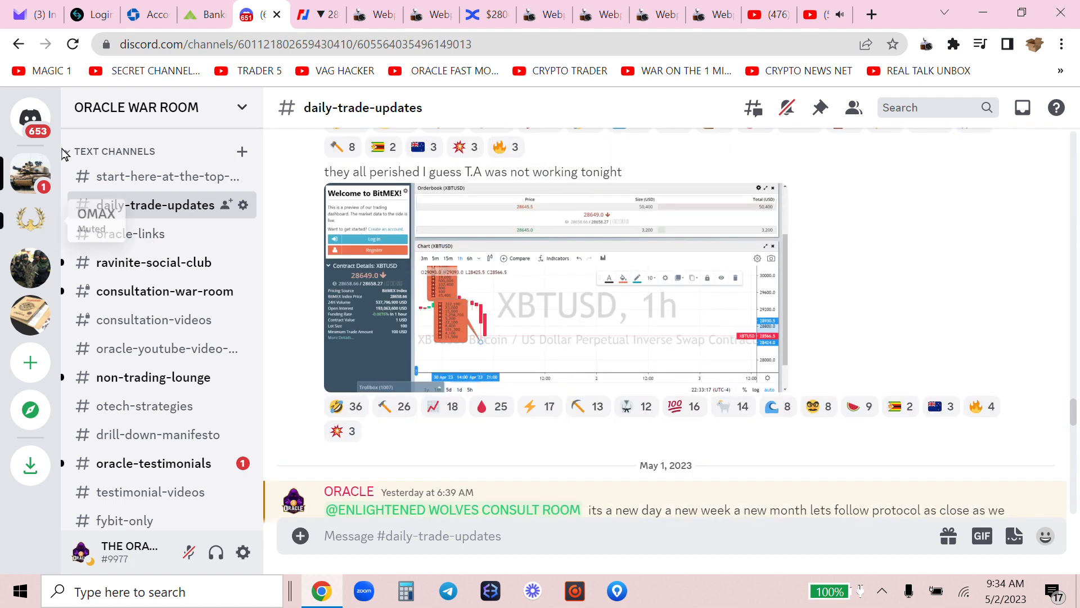
click(308, 14)
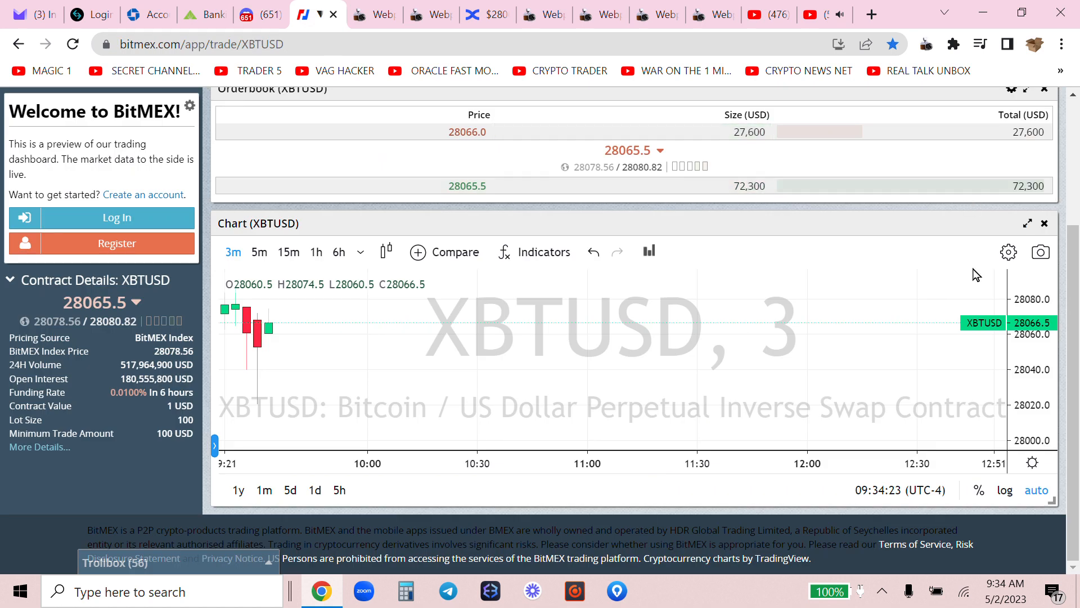
mouse_move(301, 344)
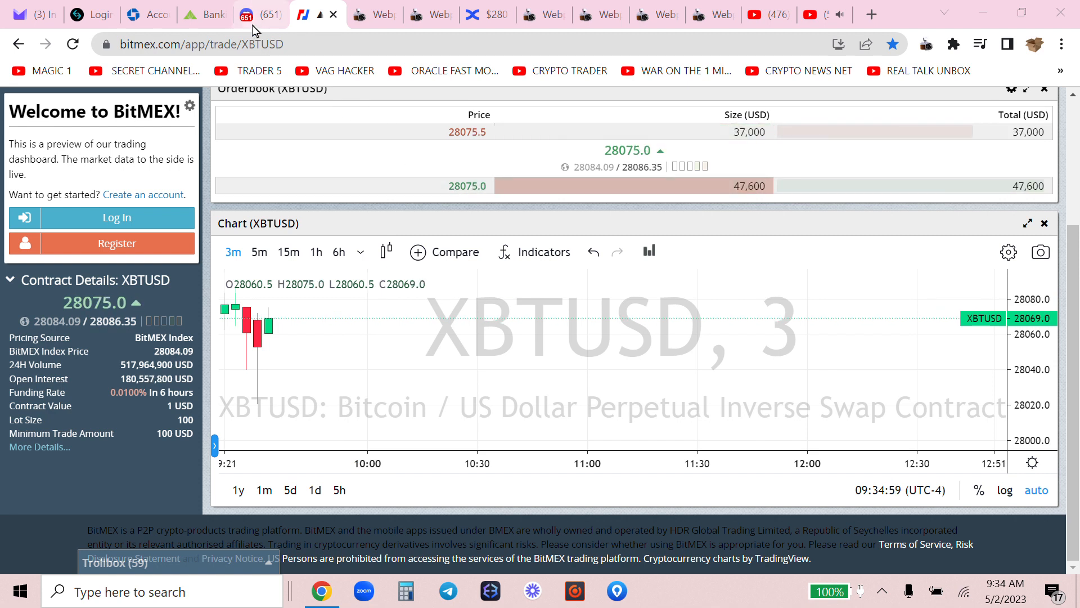
click(255, 14)
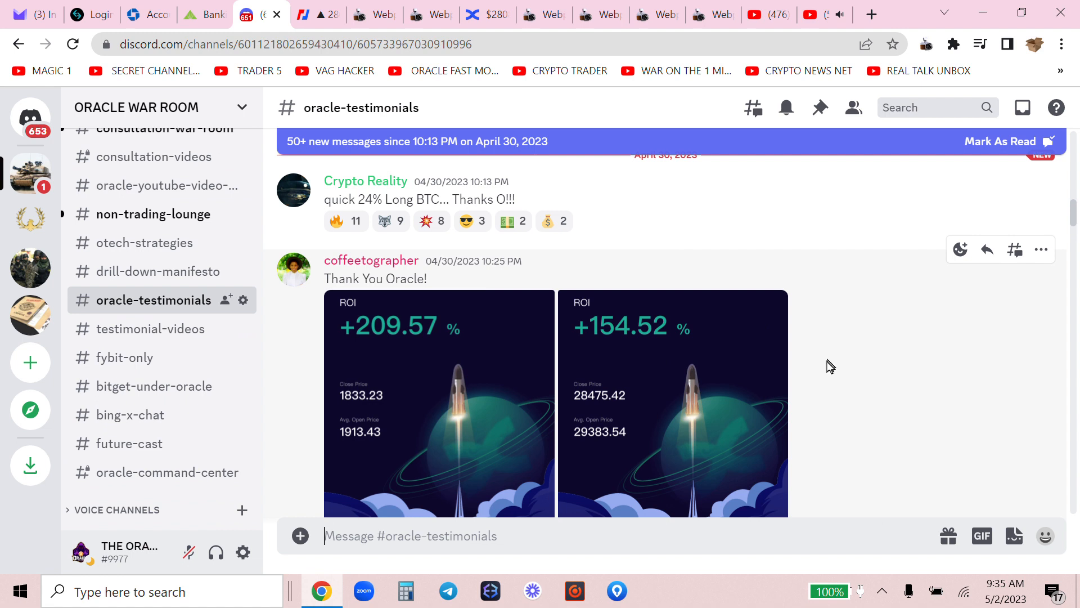
mouse_move(818, 372)
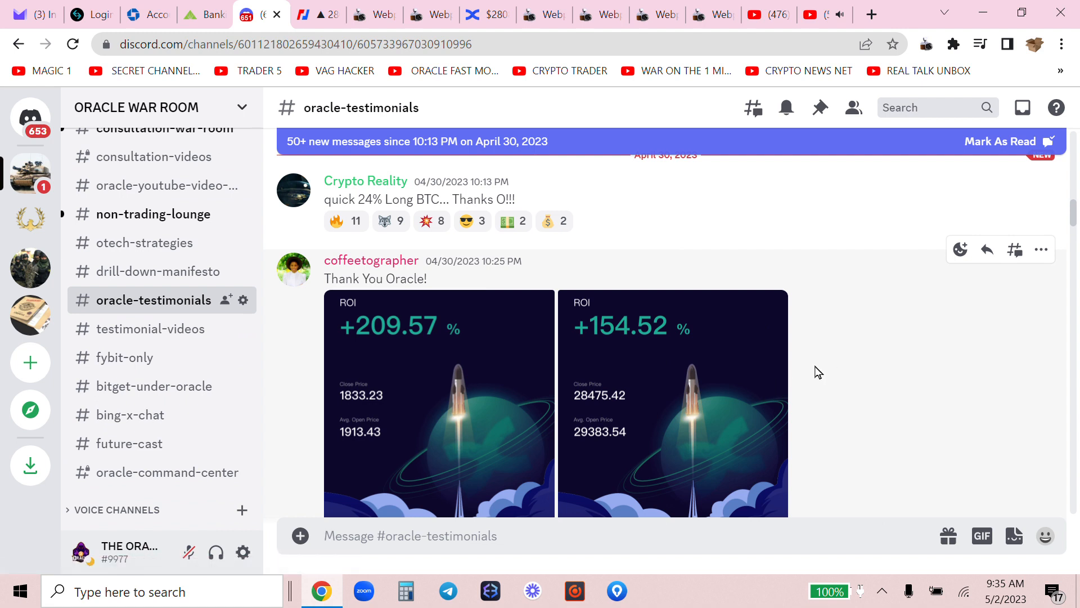
scroll(down, 3)
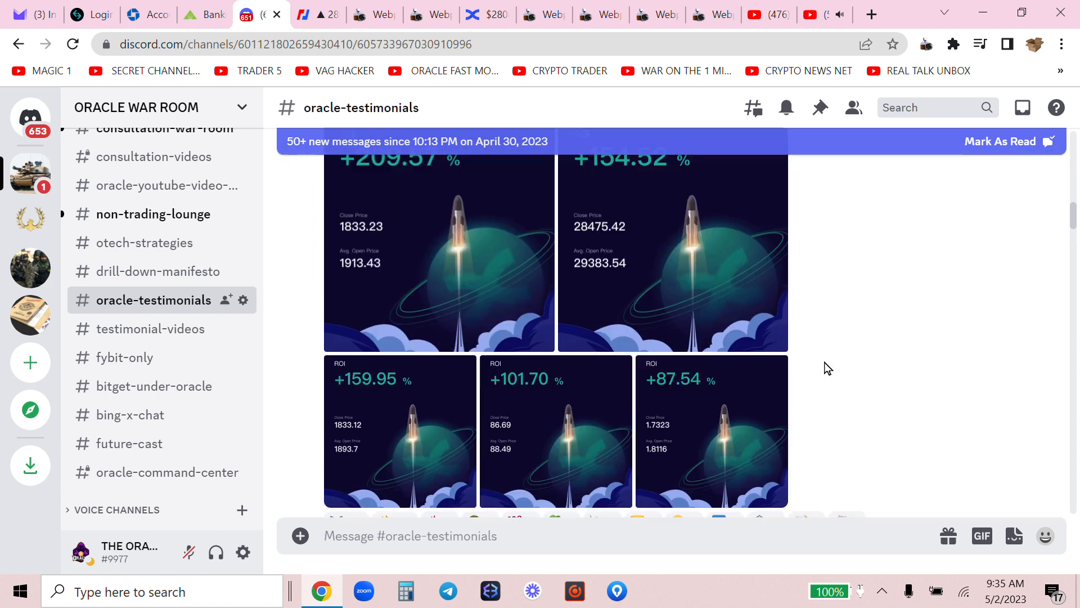
scroll(down, 3)
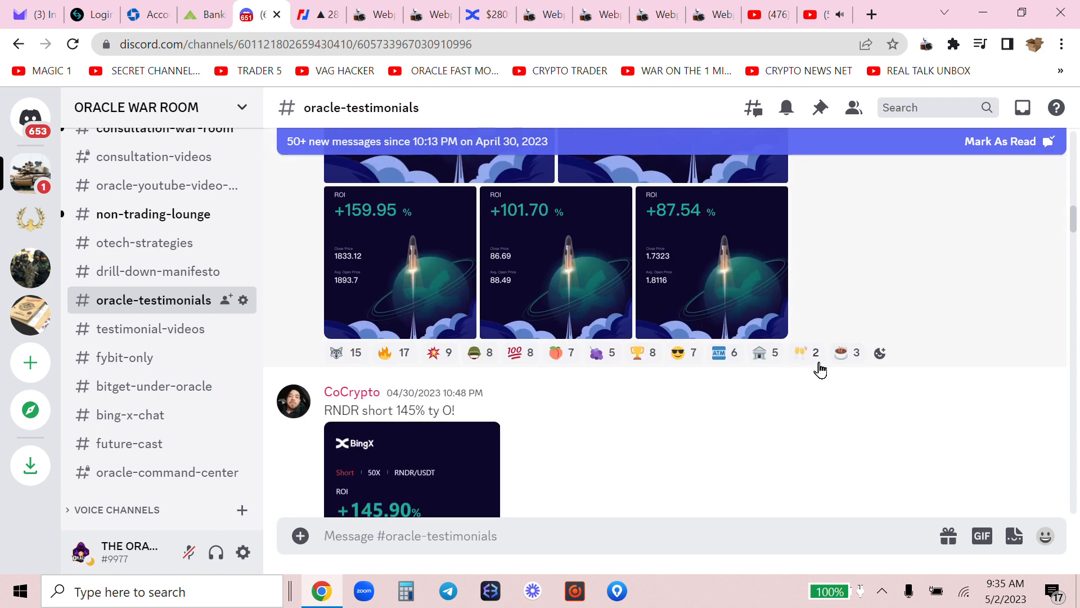
scroll(down, 3)
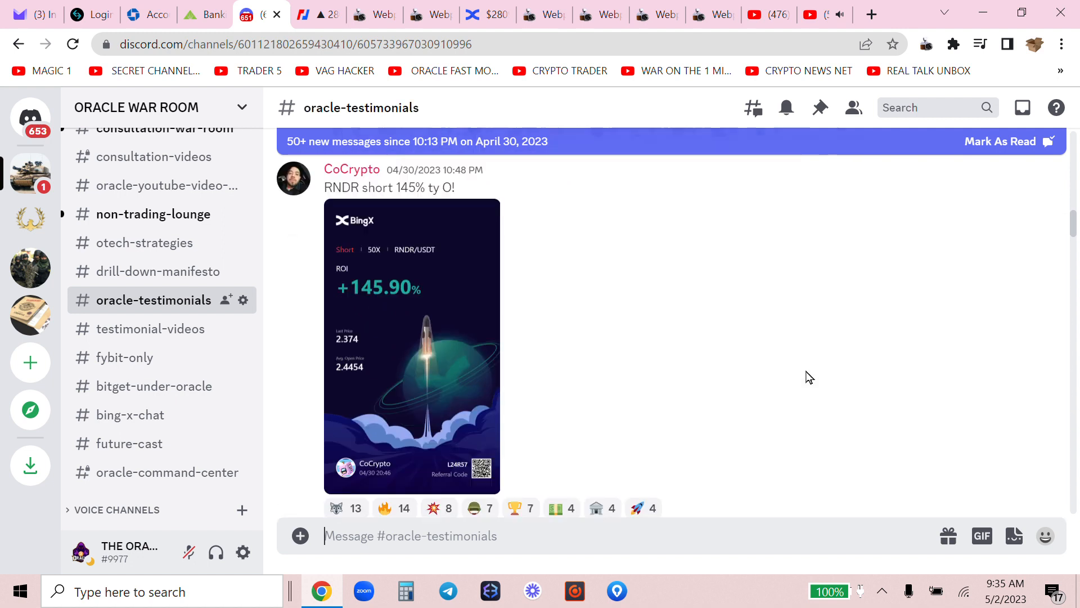
scroll(down, 3)
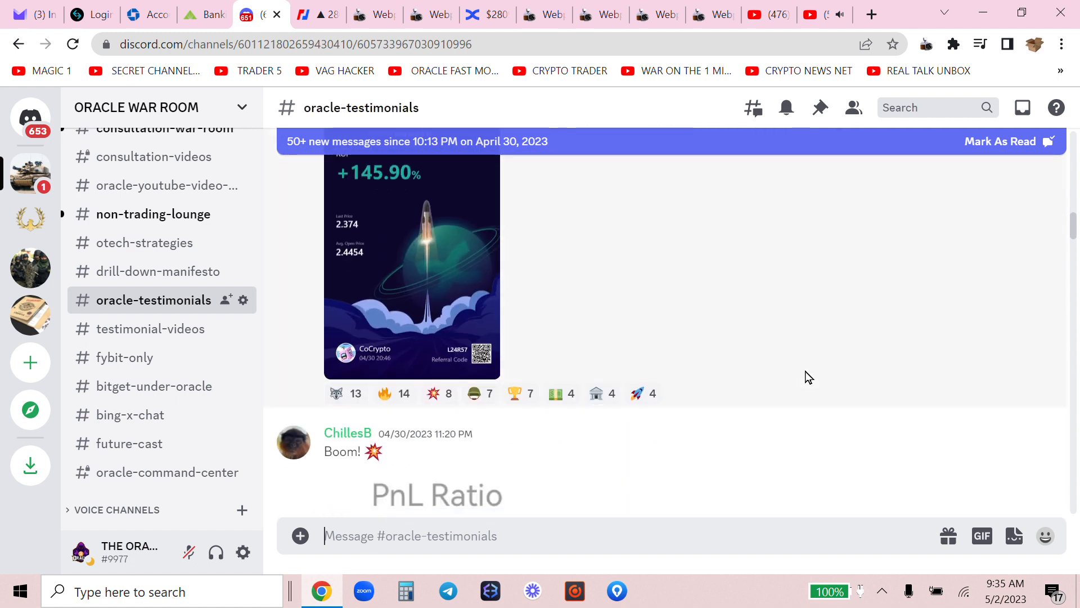
scroll(down, 3)
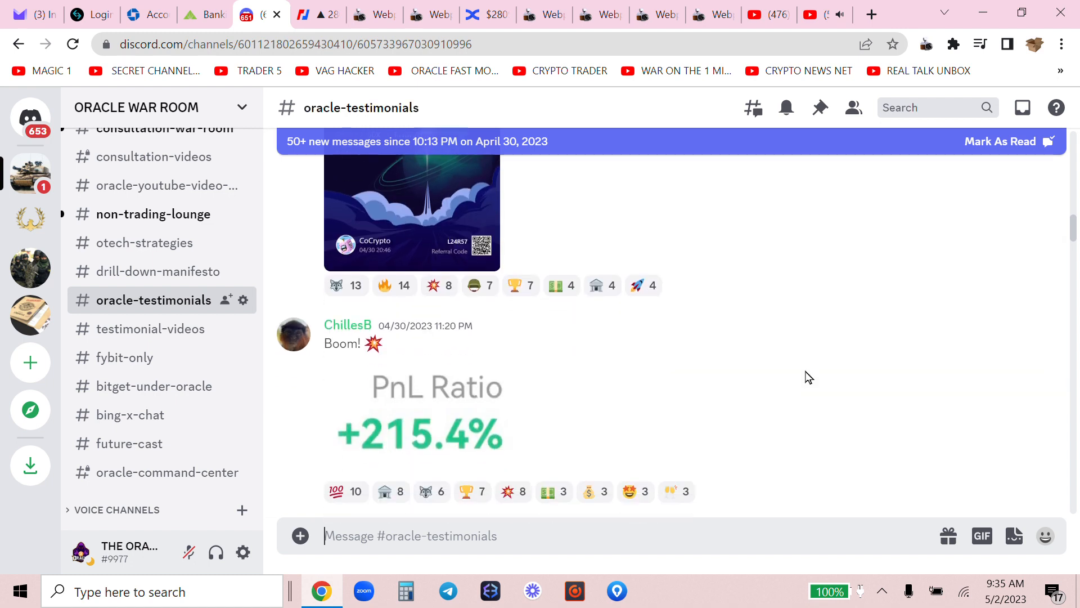
scroll(down, 3)
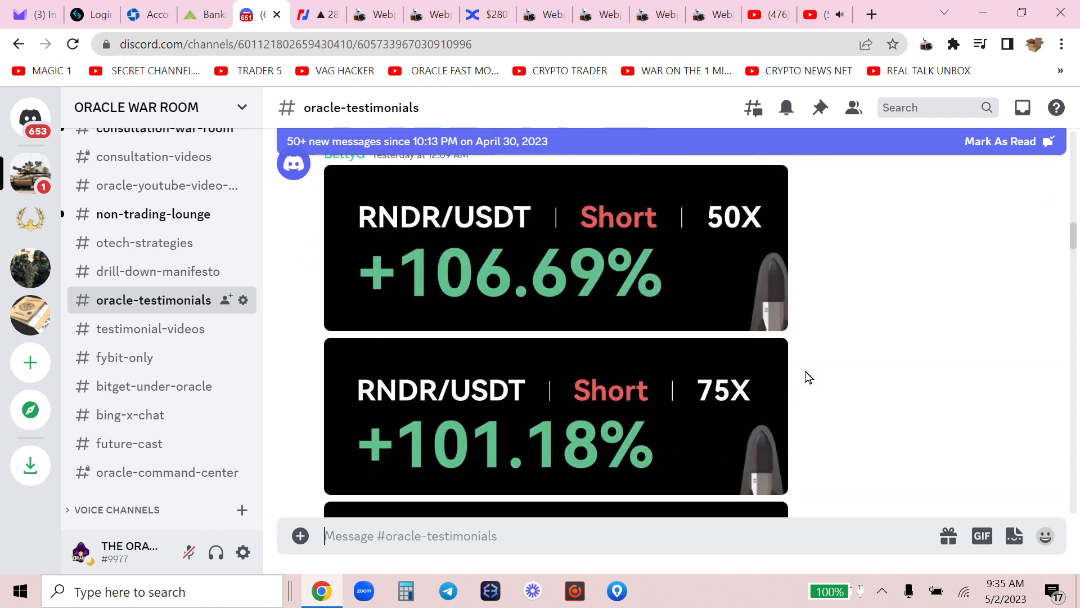
scroll(down, 3)
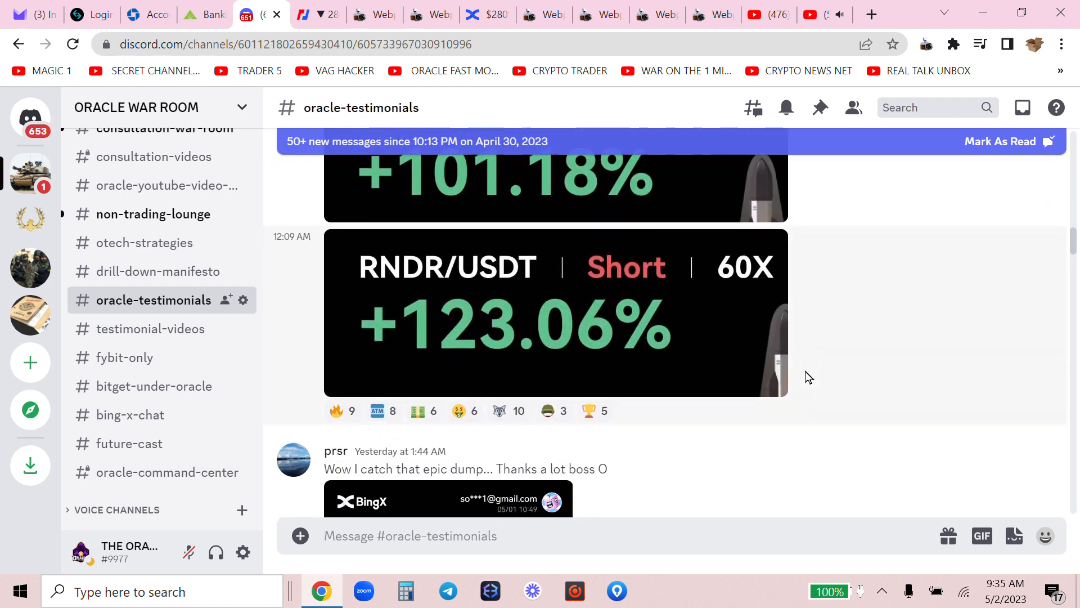
scroll(down, 3)
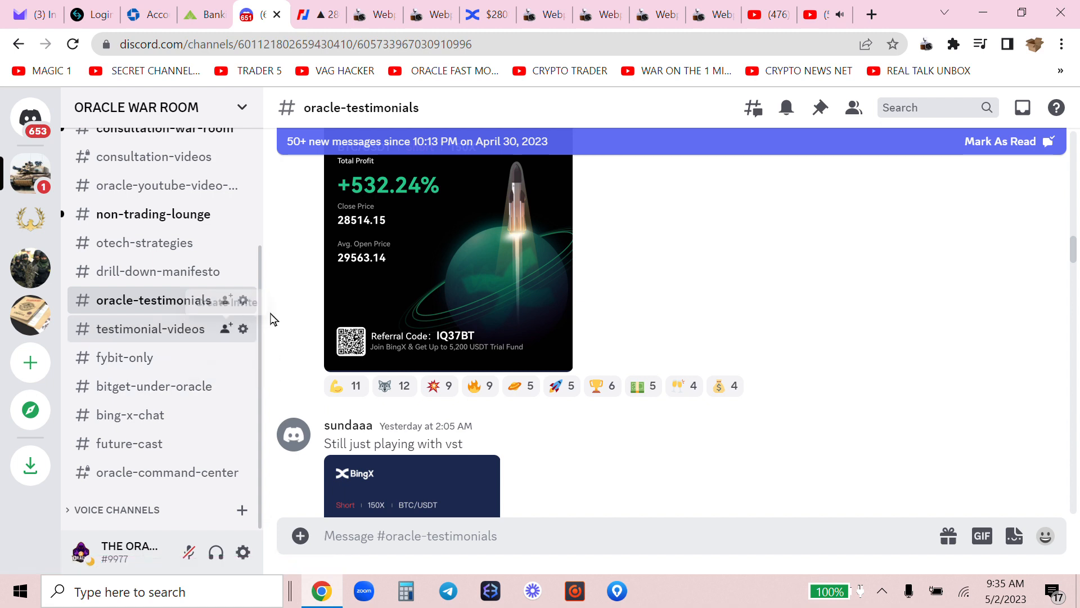
mouse_move(706, 328)
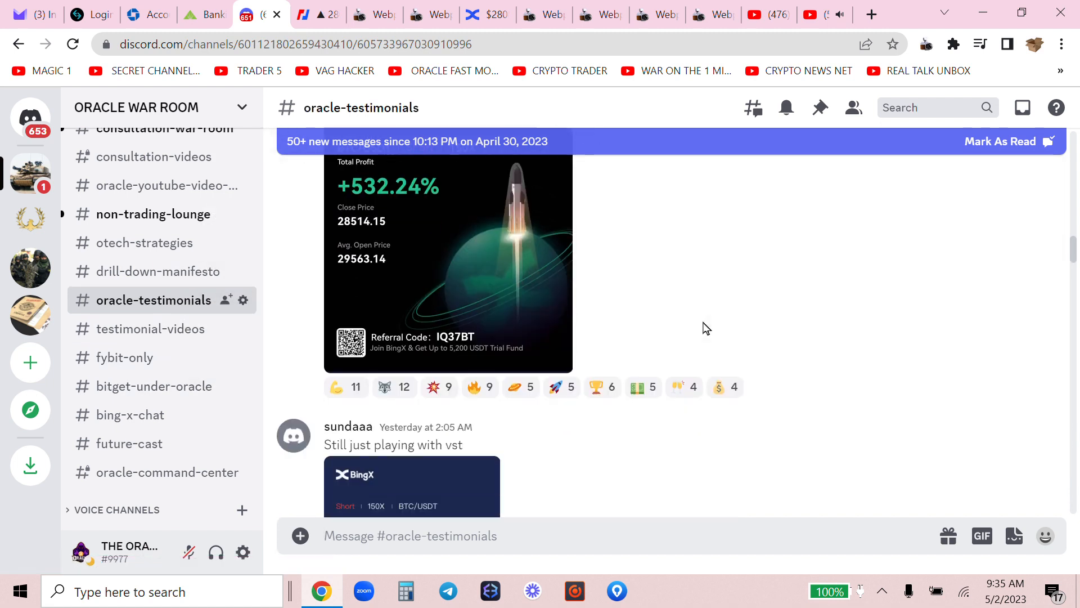
mouse_move(174, 425)
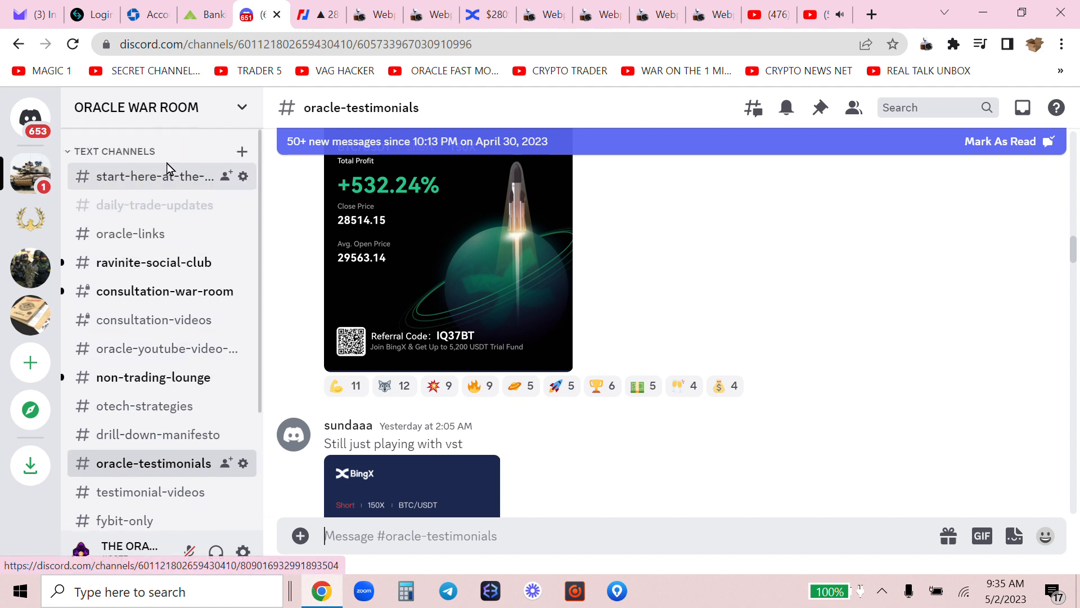
- View the BitMEX XBTUSD 3-minute chart, then switch to BingX's BTC/USDT futures page
click(130, 234)
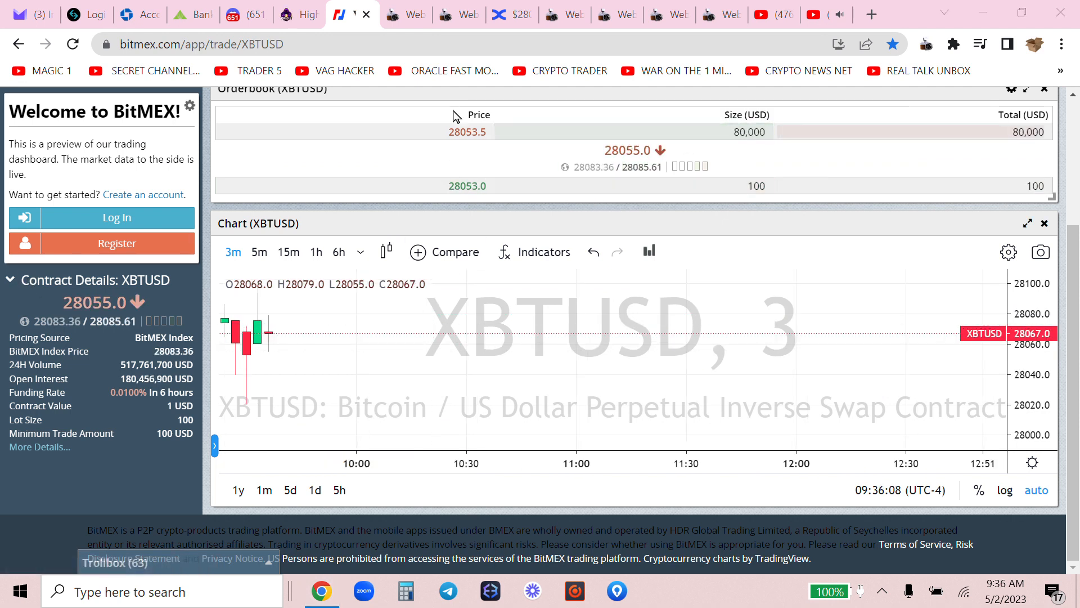
click(507, 14)
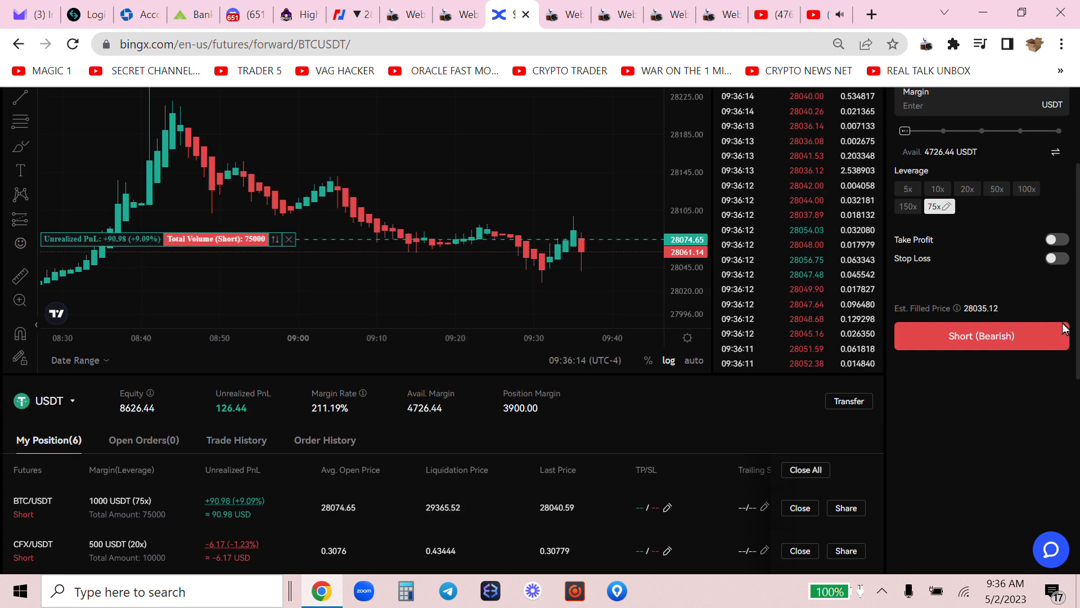
- Open a 1000 USDT margin BTC/USDT short at 100x, then return to BitMEX
scroll(up, 3)
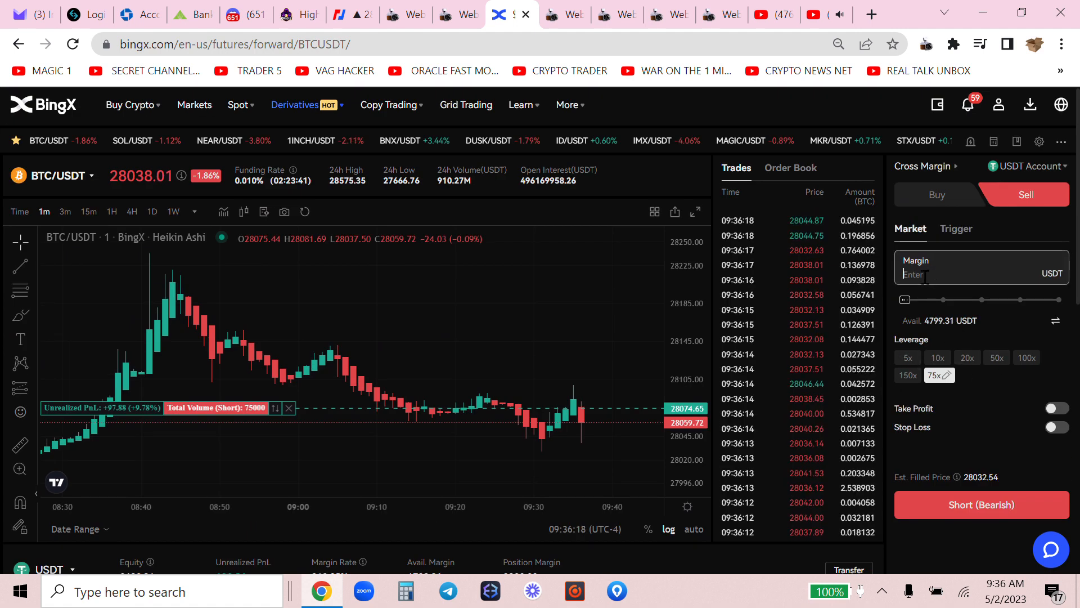
text(1000)
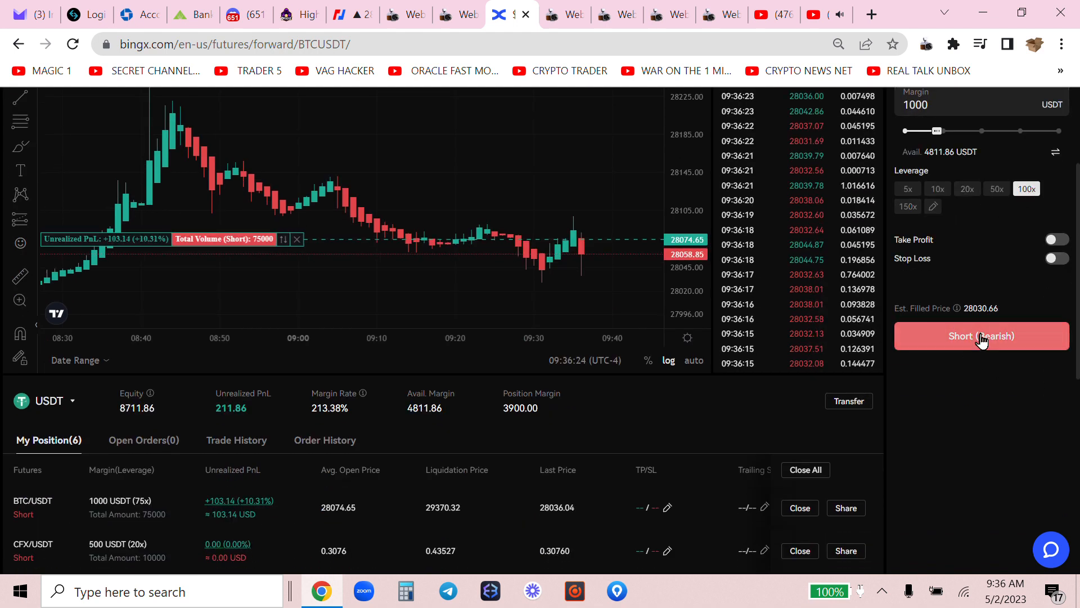
click(982, 336)
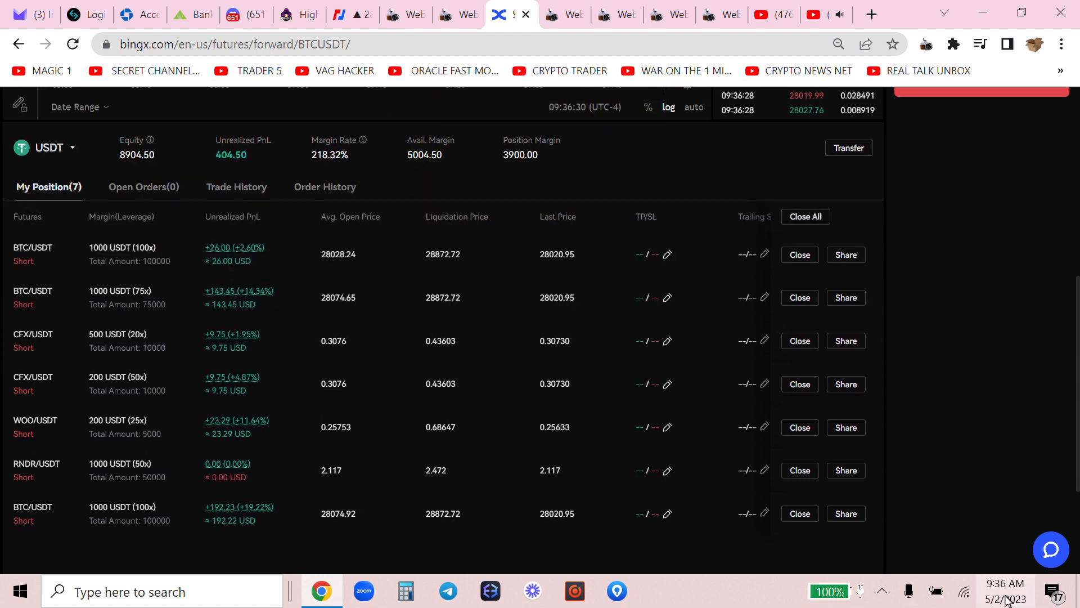
click(1005, 591)
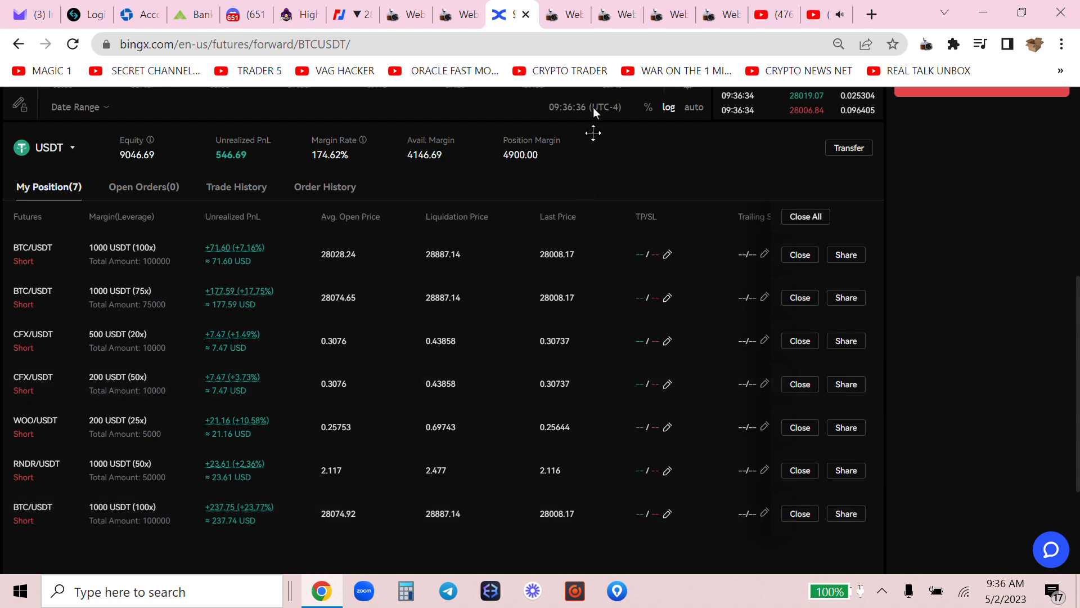
click(559, 15)
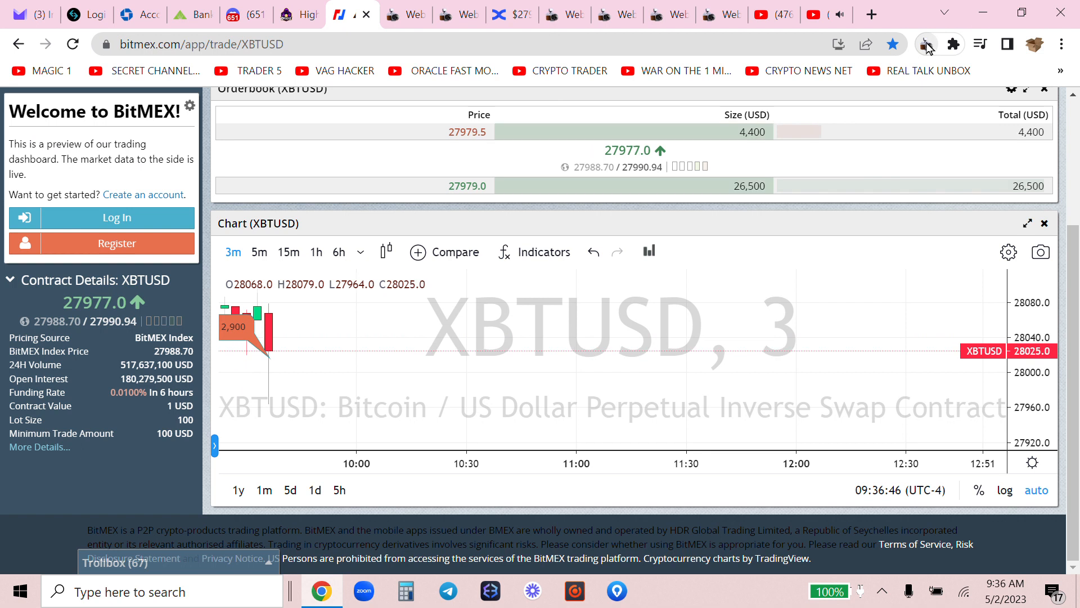
- Capture another BitMEX chart screenshot, then start BingX Close All with Select All ticked
click(926, 44)
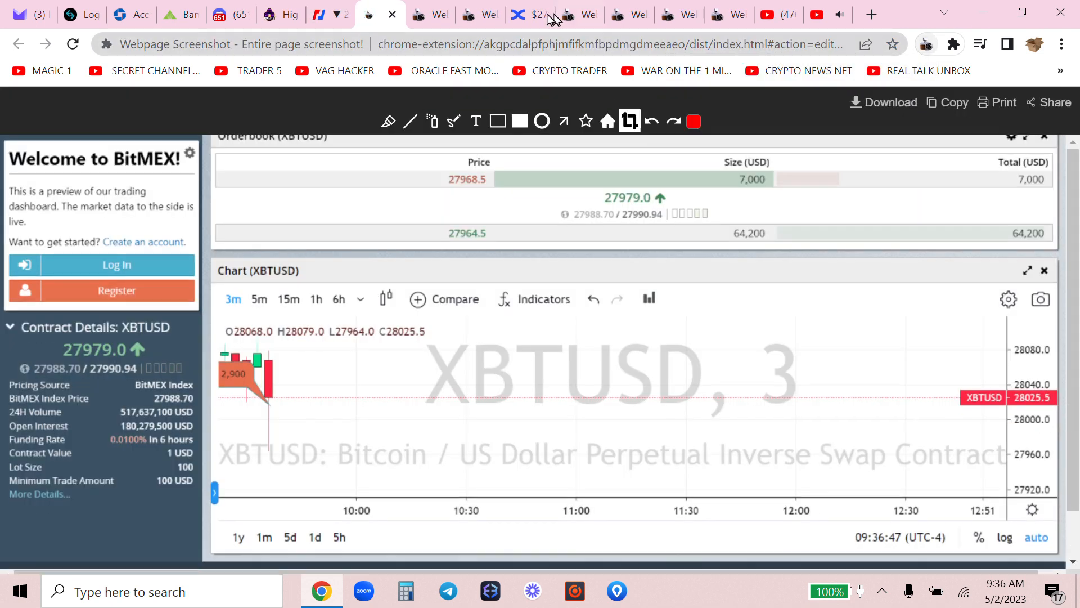
click(533, 13)
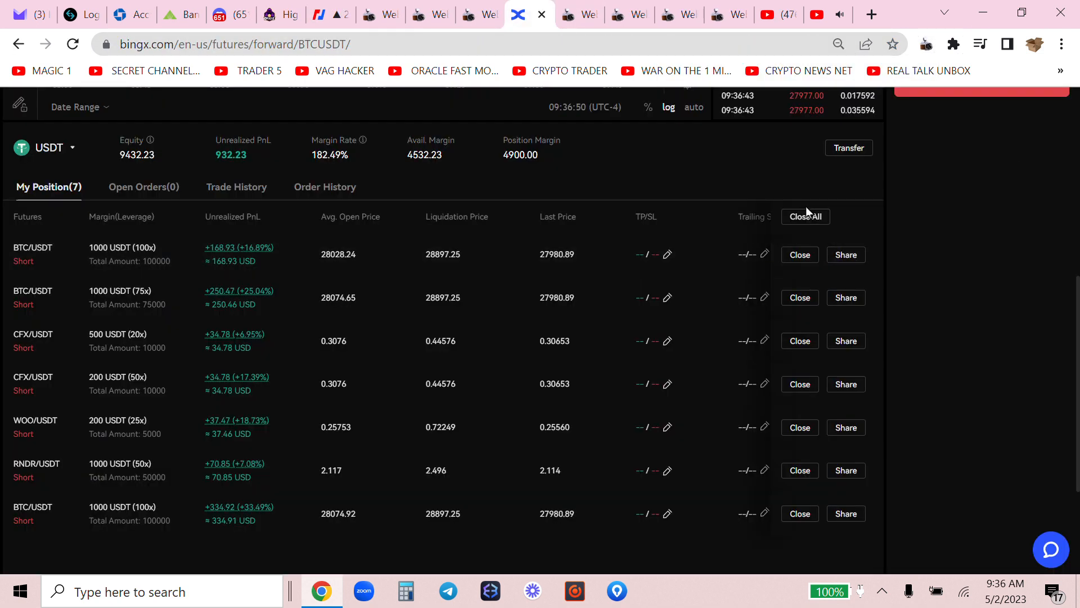
click(805, 216)
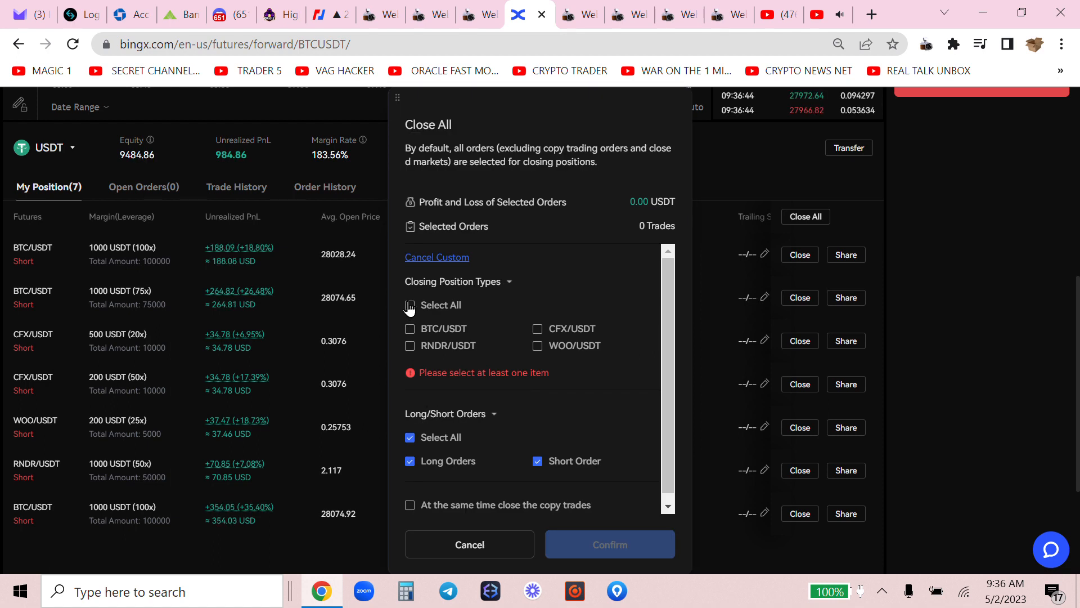
click(610, 544)
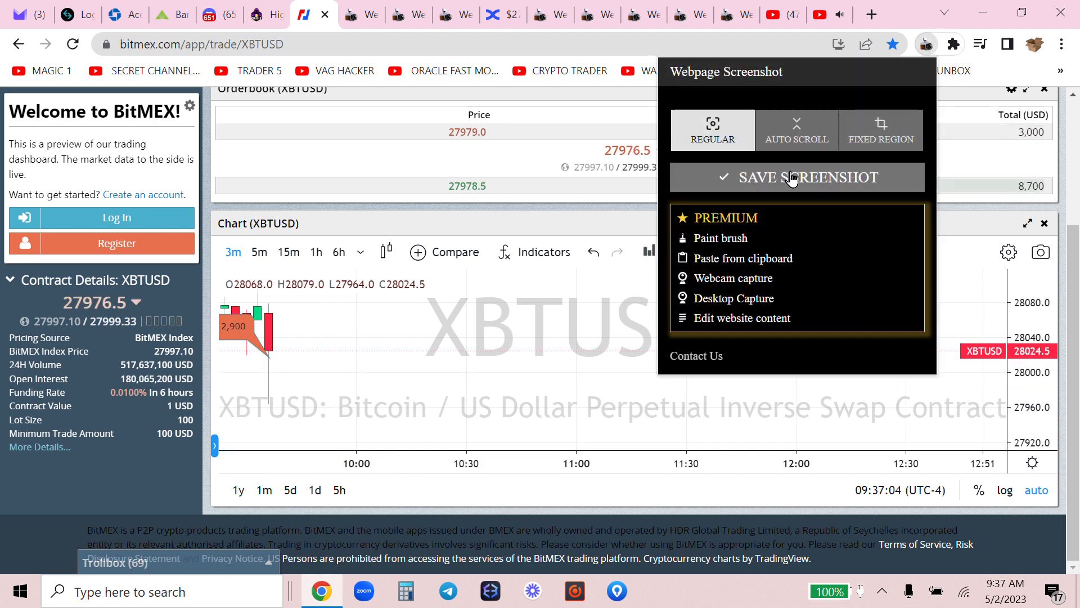
- Save the XBTUSD chart capture to the Desktop as download (1).png
click(797, 178)
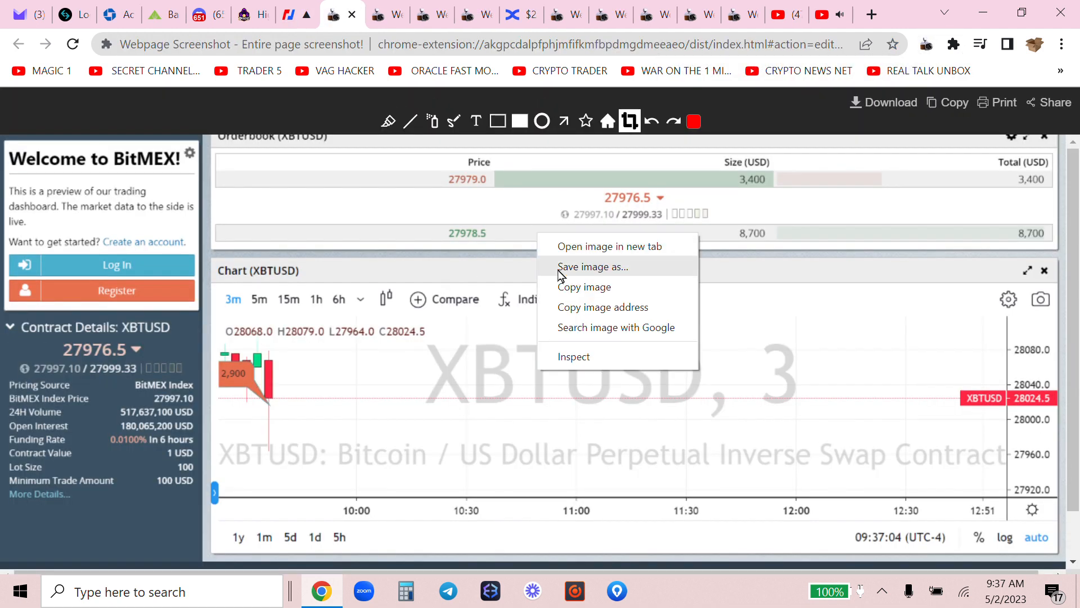
click(593, 266)
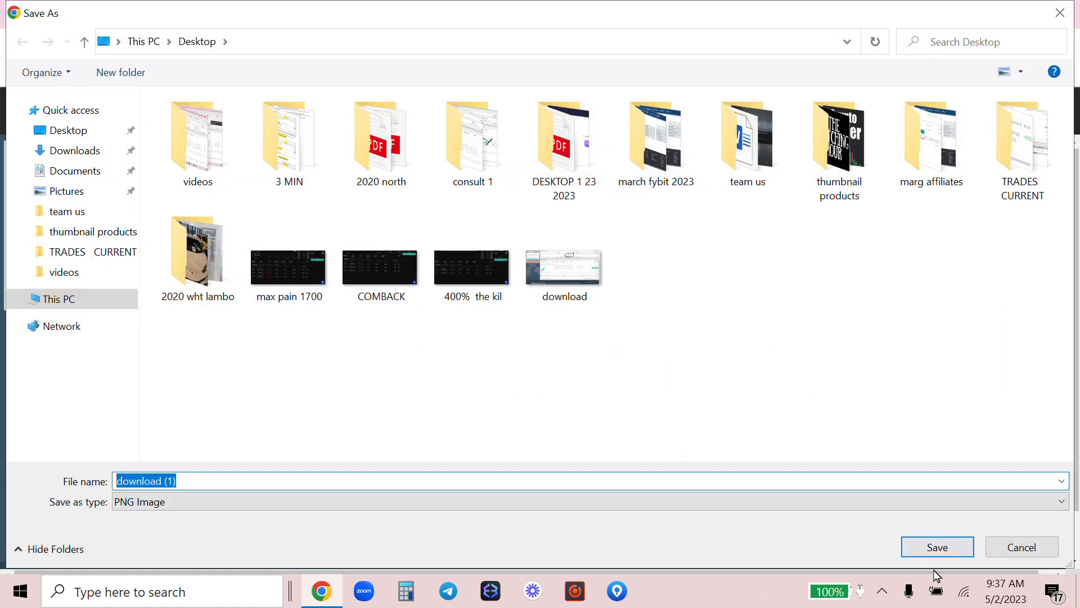
click(937, 547)
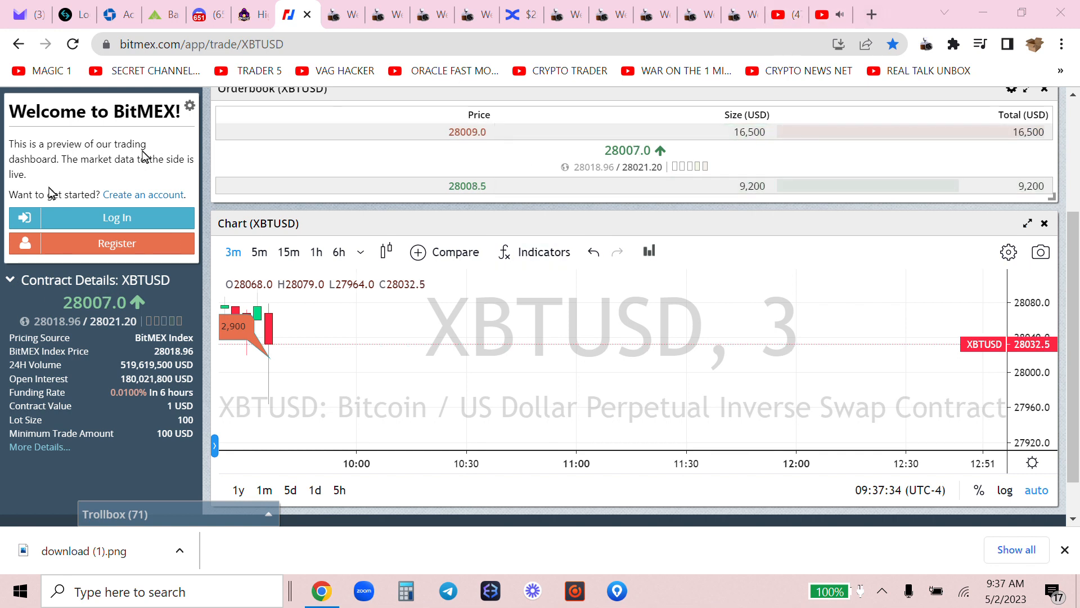
- Return to the BingX homepage and dismiss its promotional popup
click(519, 14)
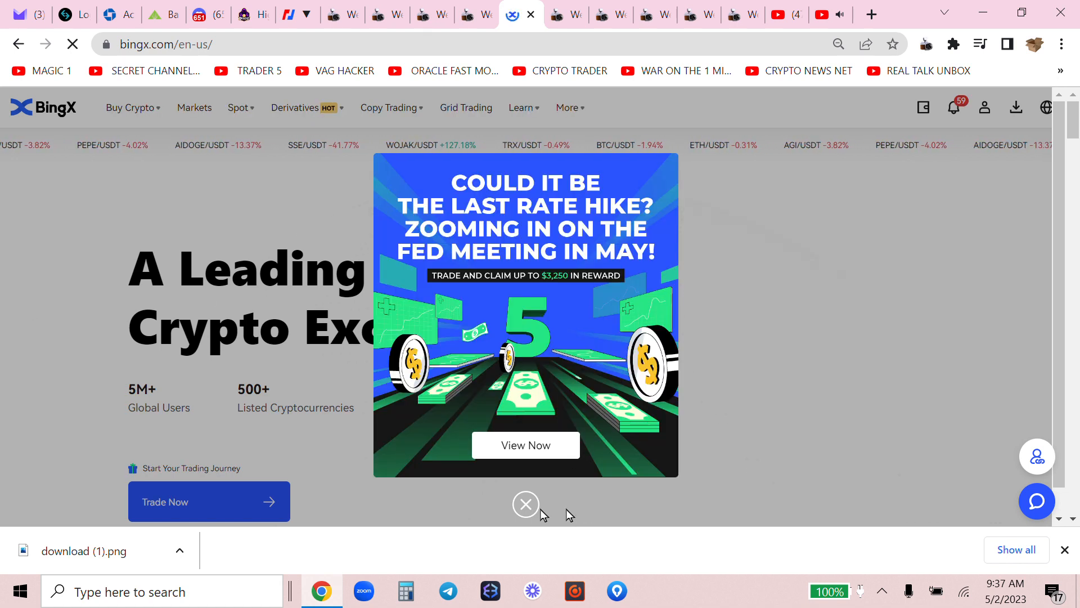
click(525, 504)
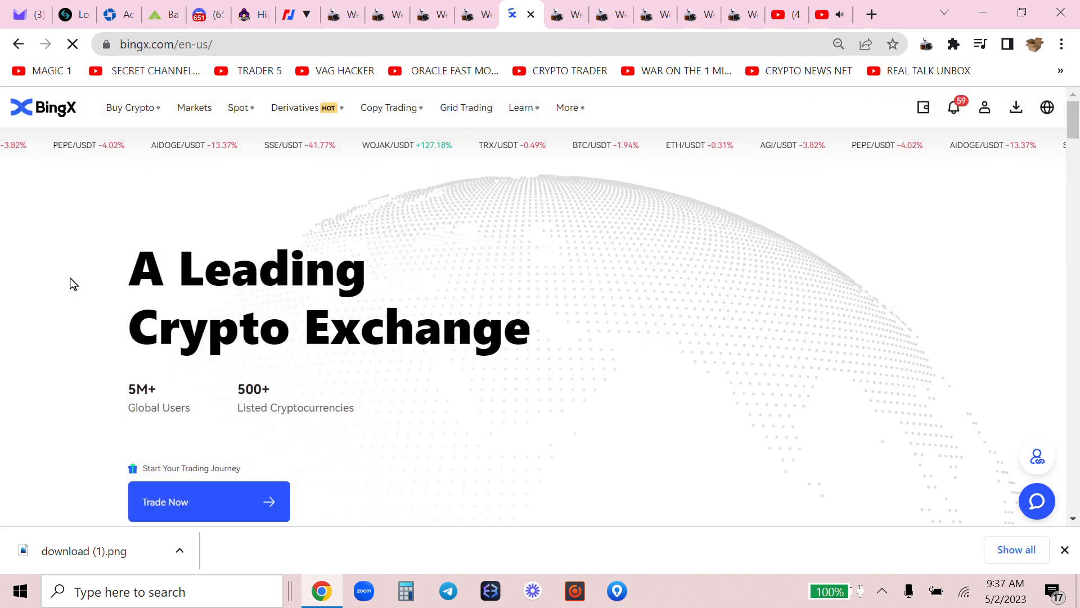